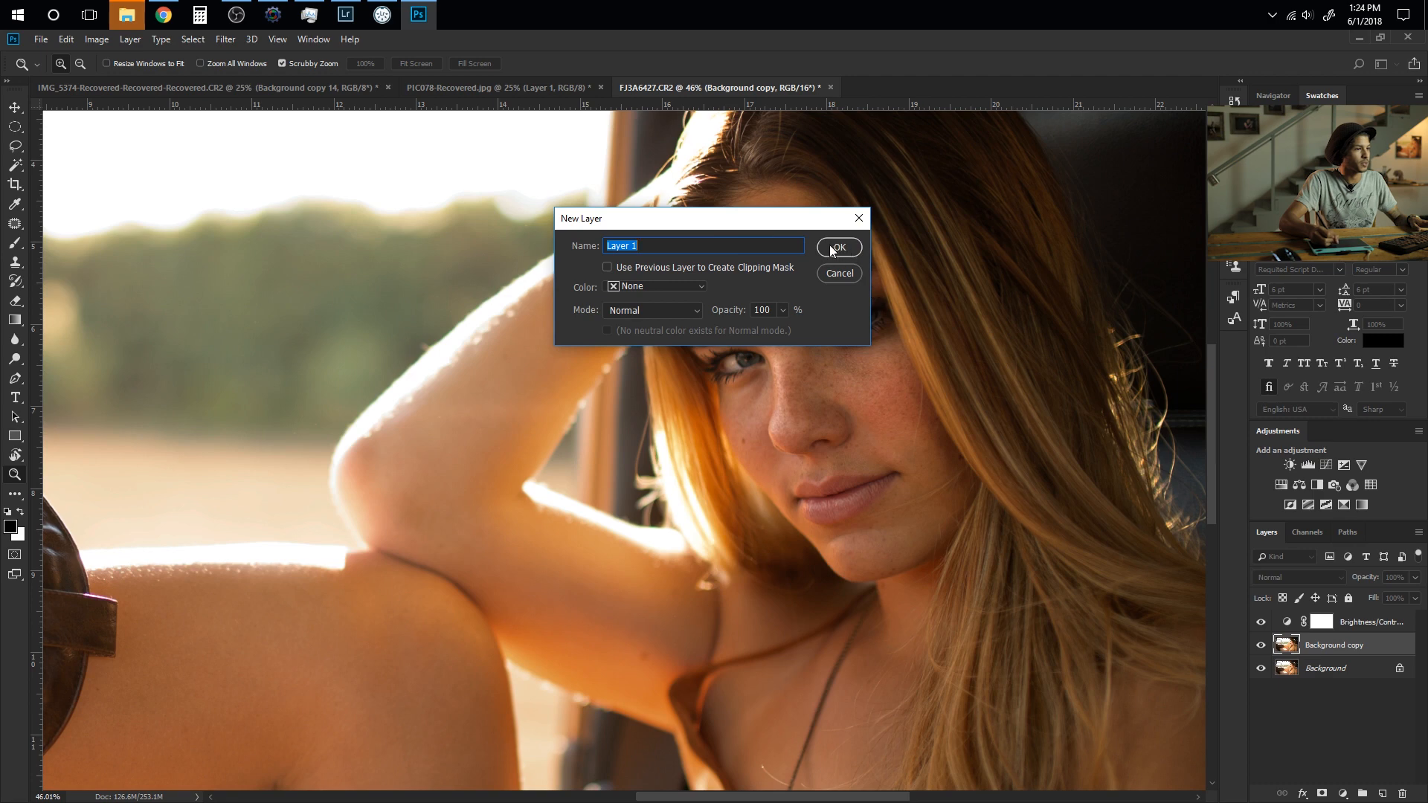
Create a new empty layer named Layer 1 above the Background copy layer
click(839, 247)
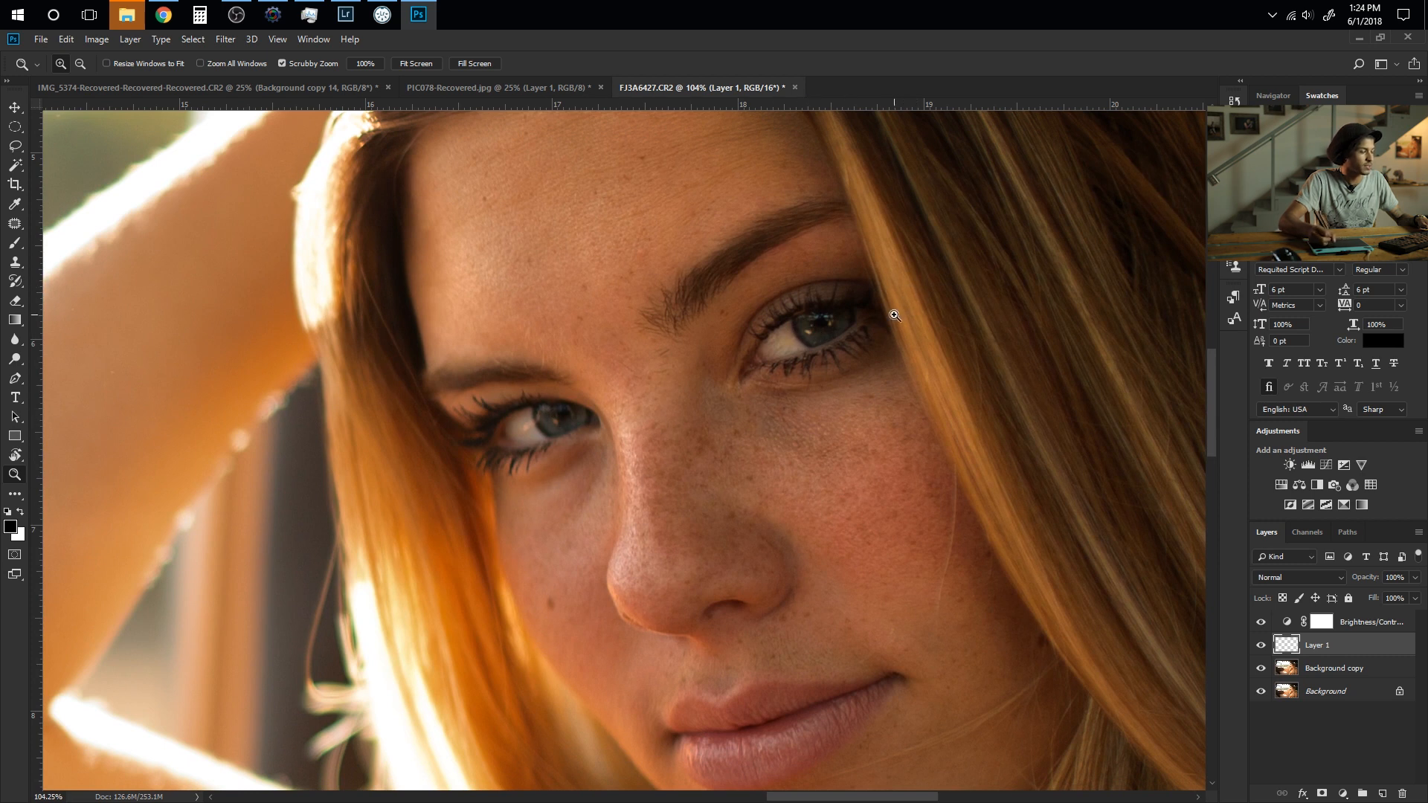
mouse_move(534, 419)
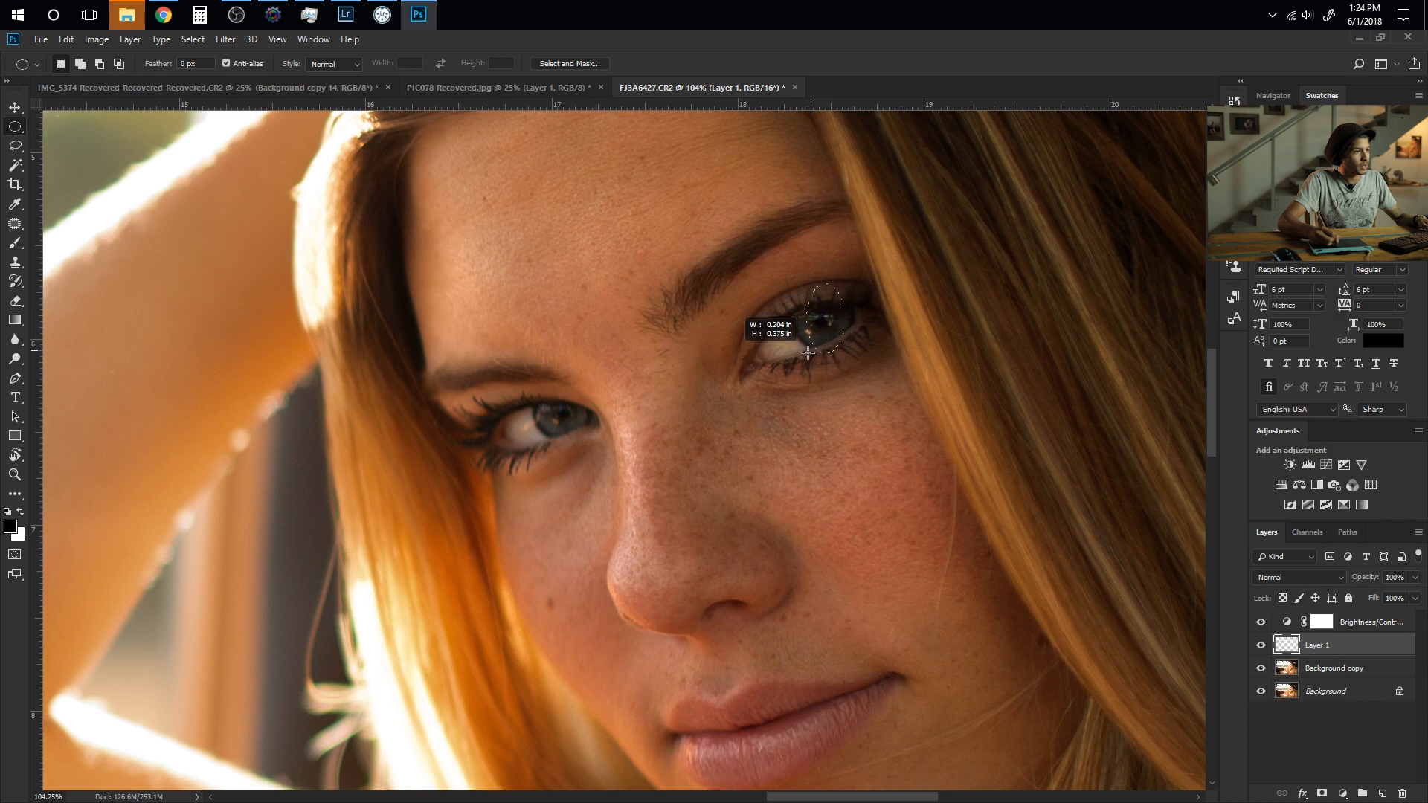
Draw an oval selection around the upper-right iris, feather it by 5 pixels, and bring up Fill
drag(809, 354, 797, 358)
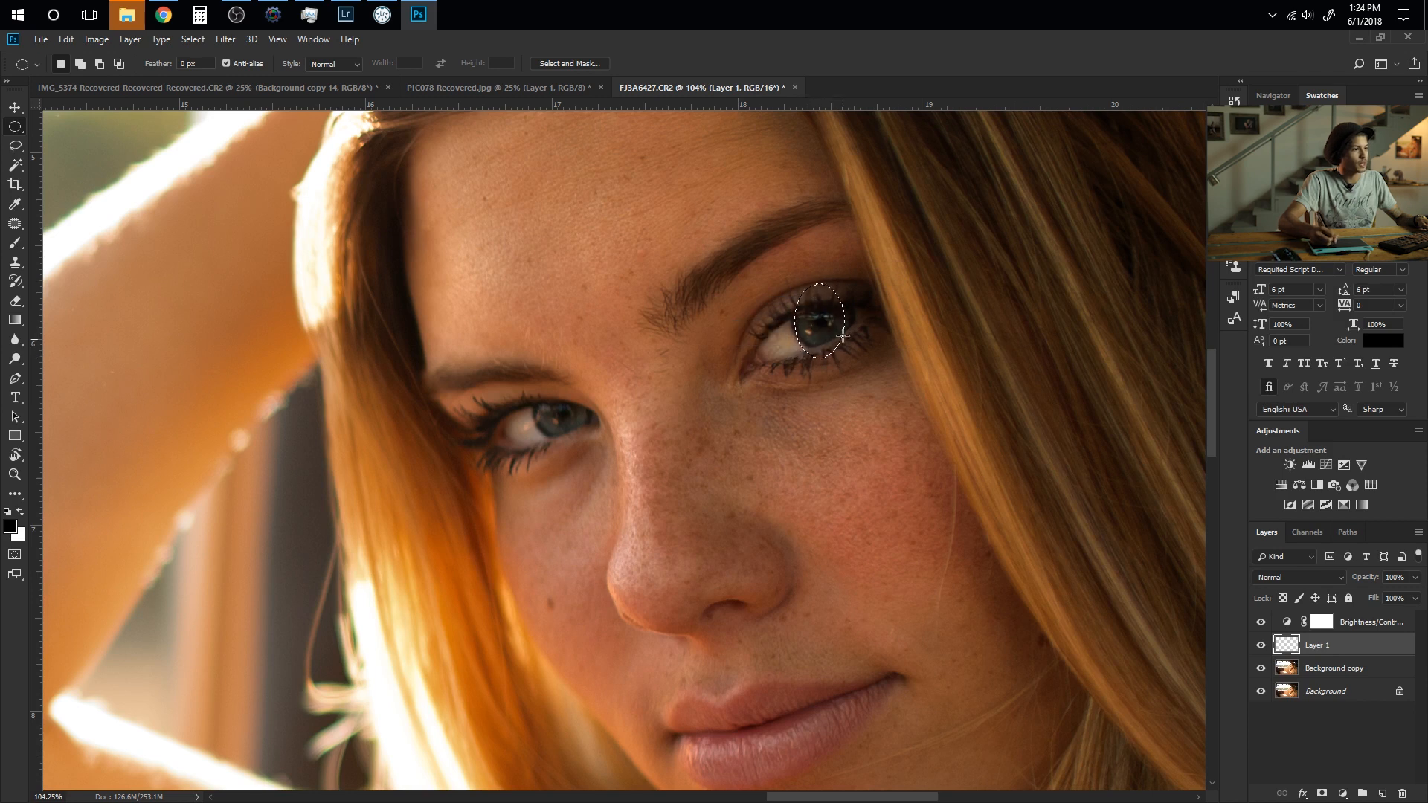
right_click(819, 315)
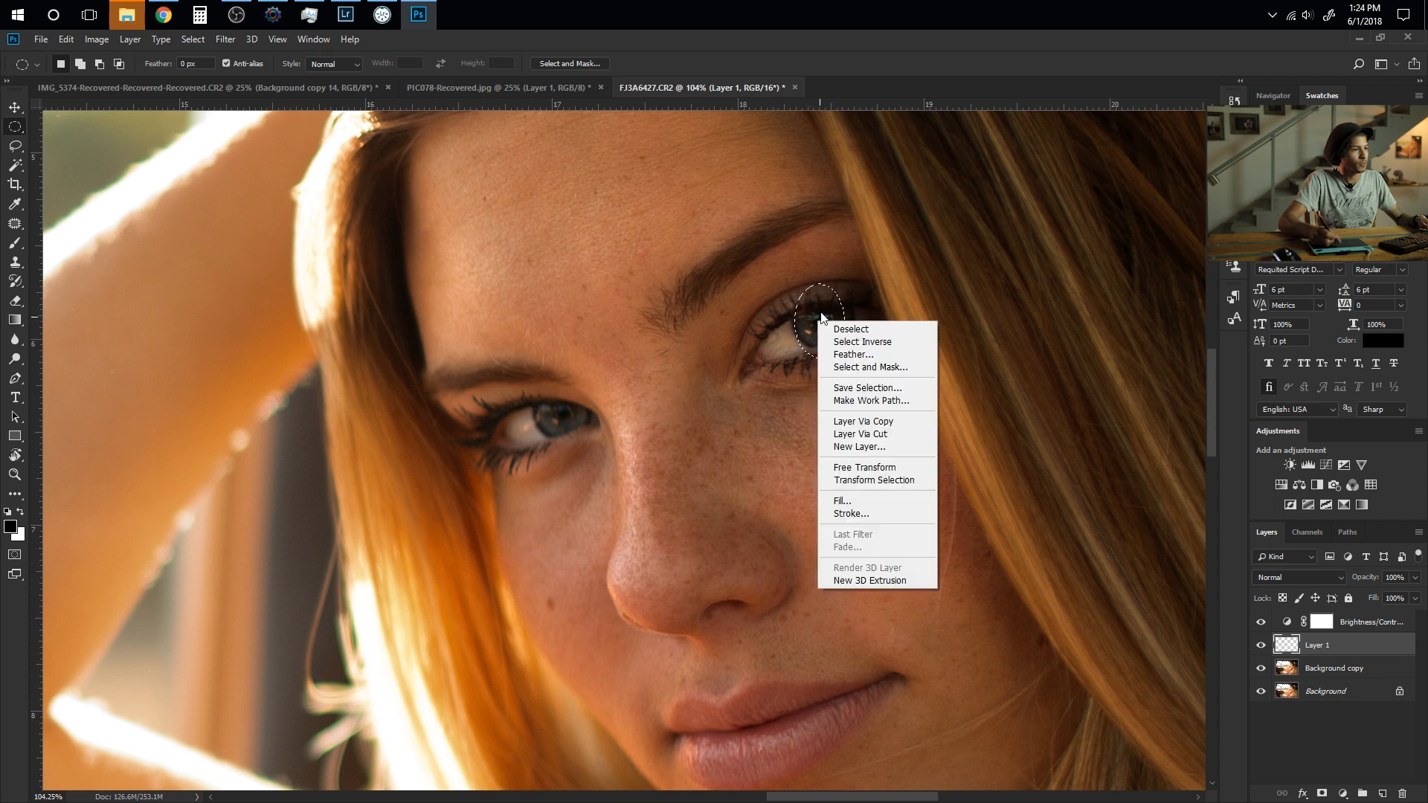
mouse_move(854, 354)
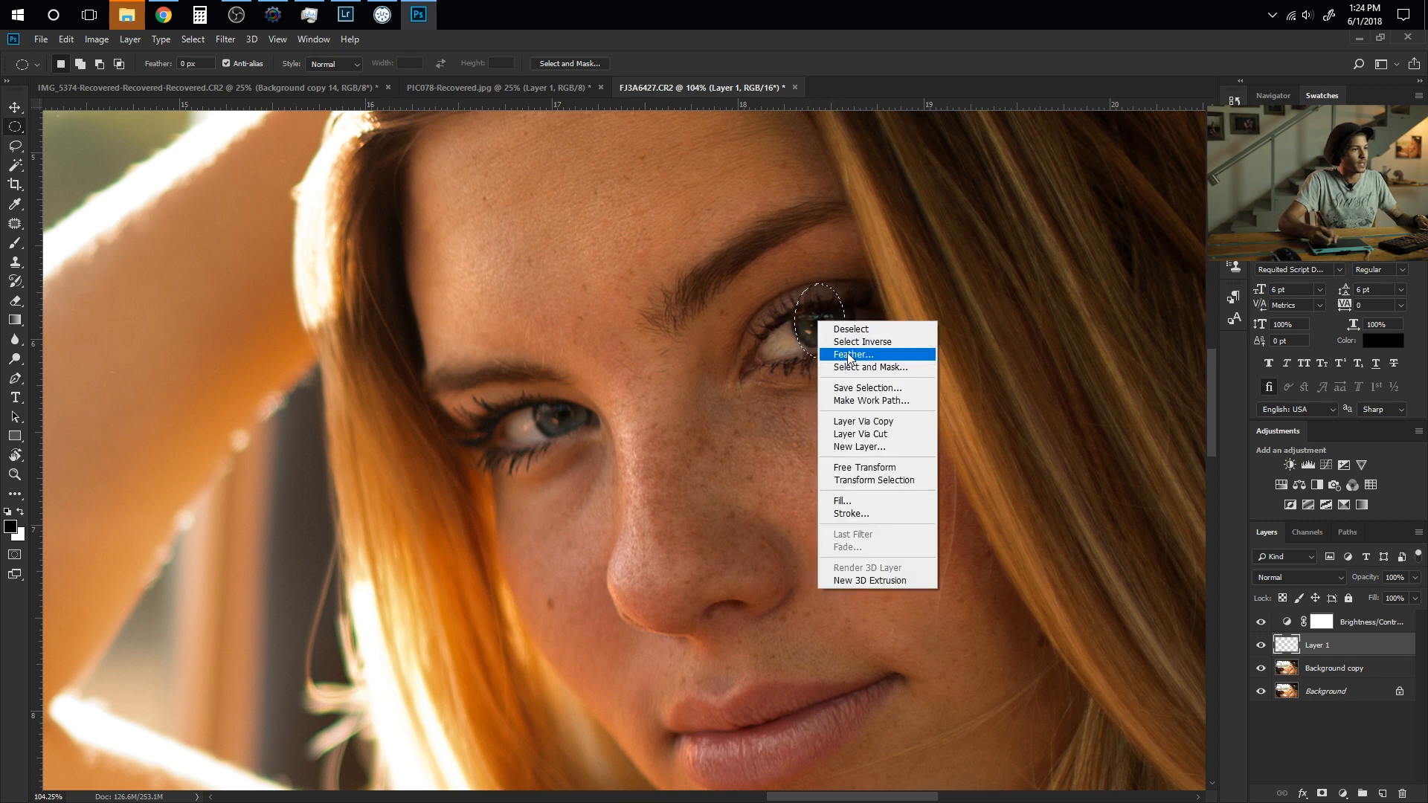
click(851, 354)
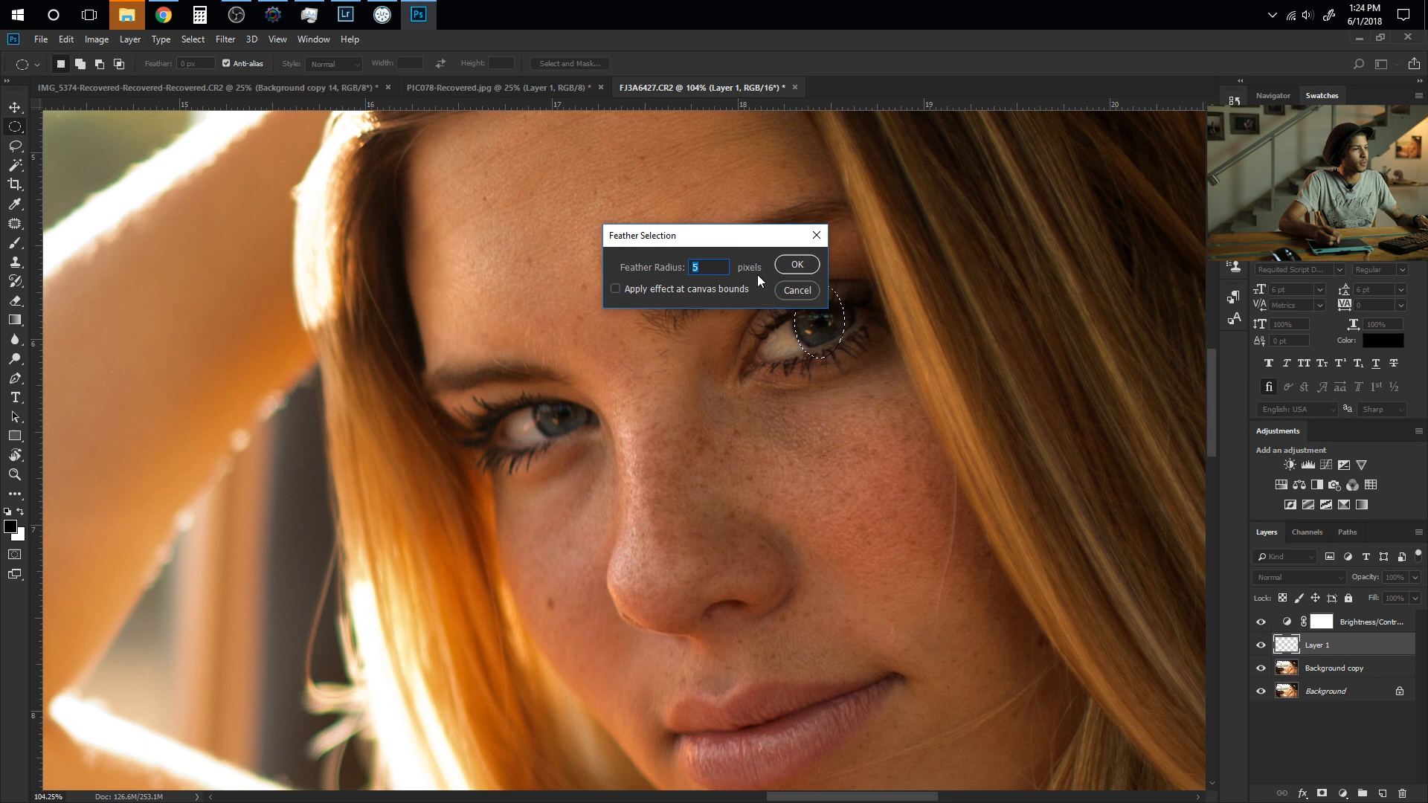
mouse_move(717, 251)
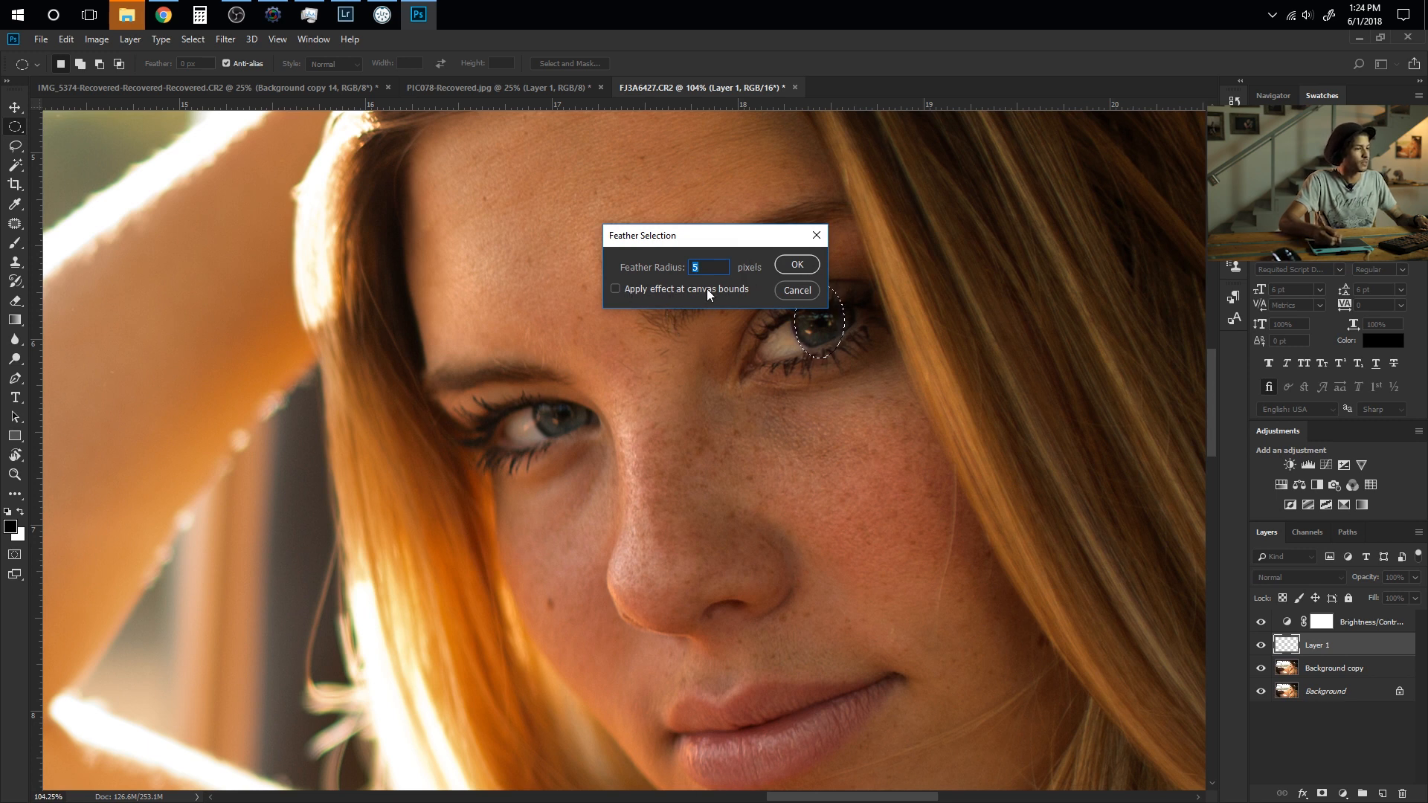
click(796, 265)
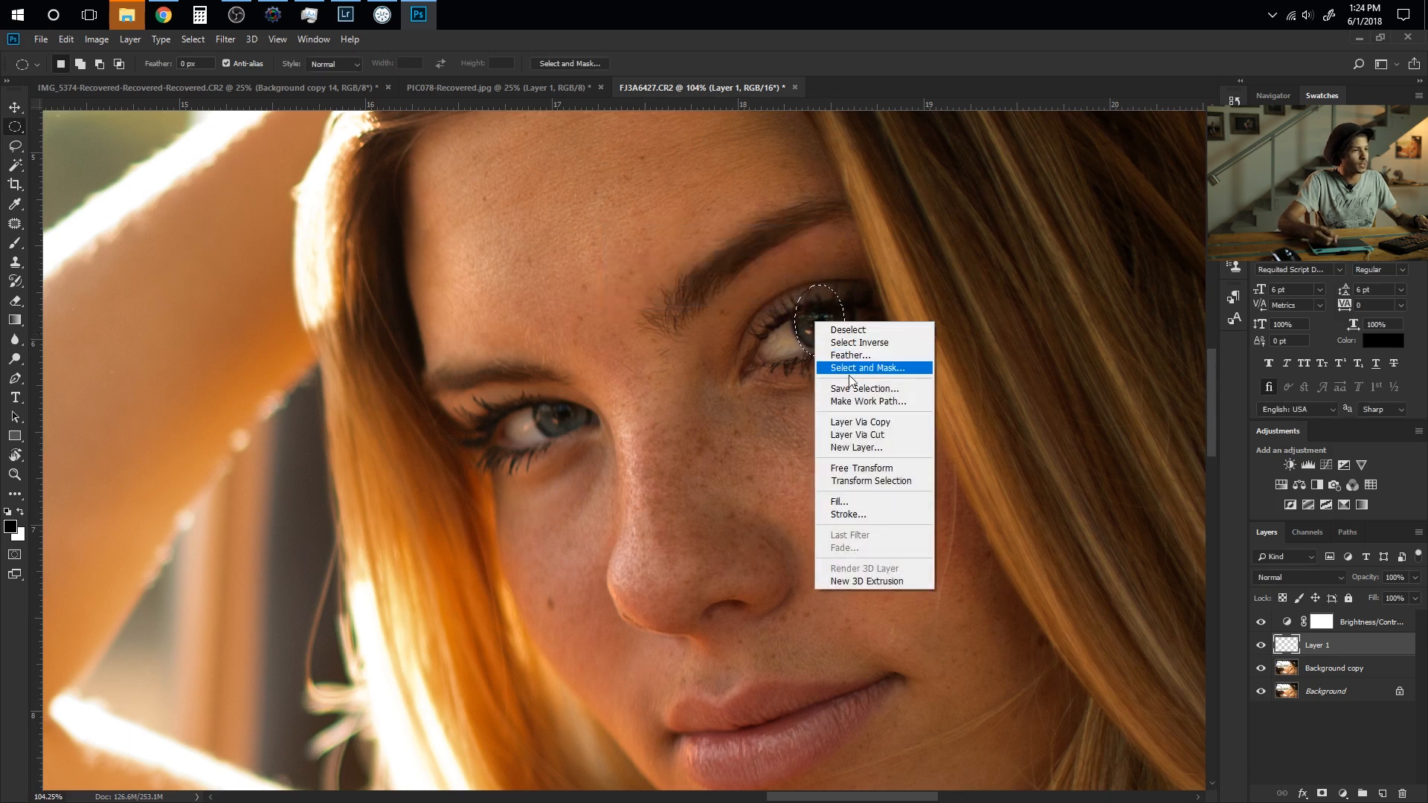
click(839, 501)
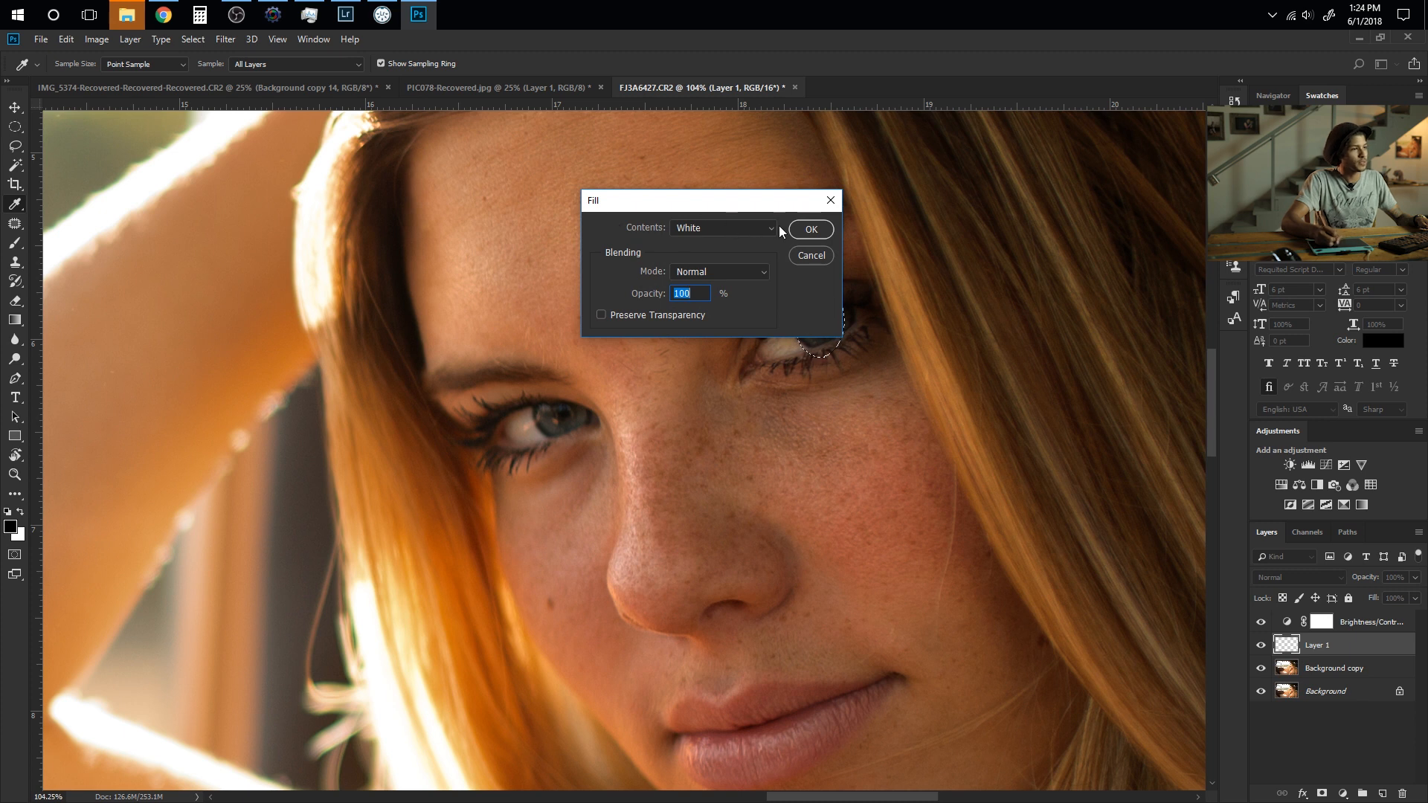
mouse_move(746, 277)
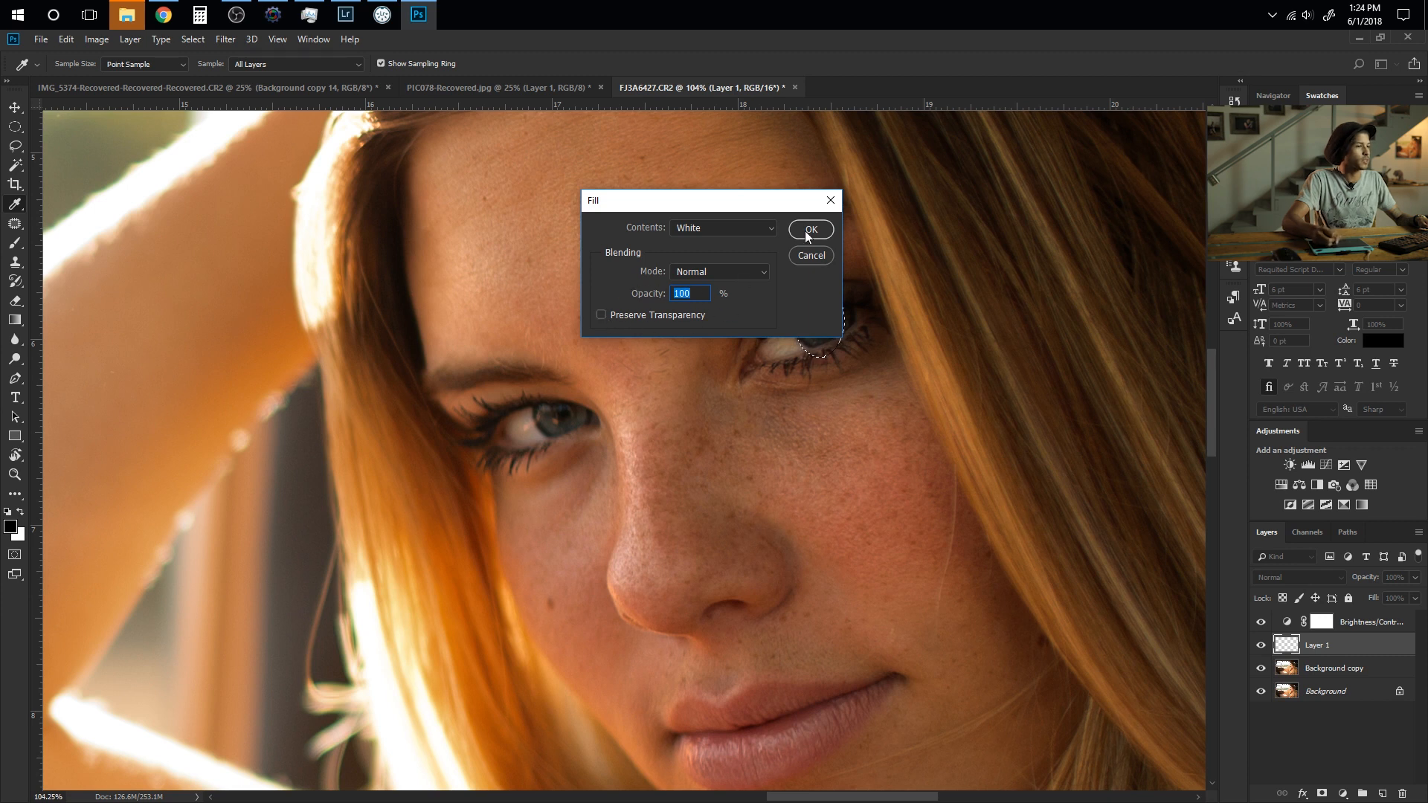
Fill the feathered selection with white at 100% opacity in Normal mode on Layer 1
click(810, 229)
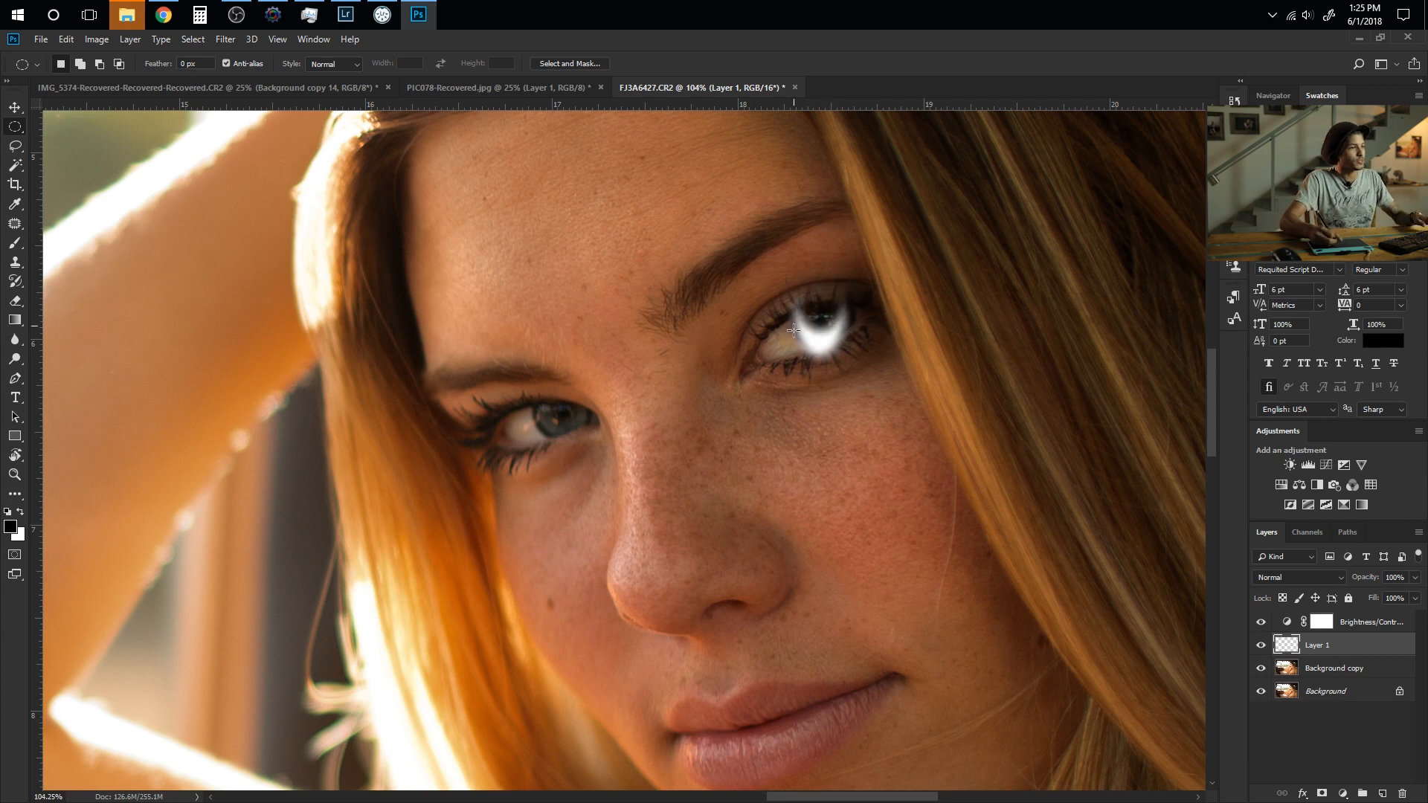
mouse_move(841, 312)
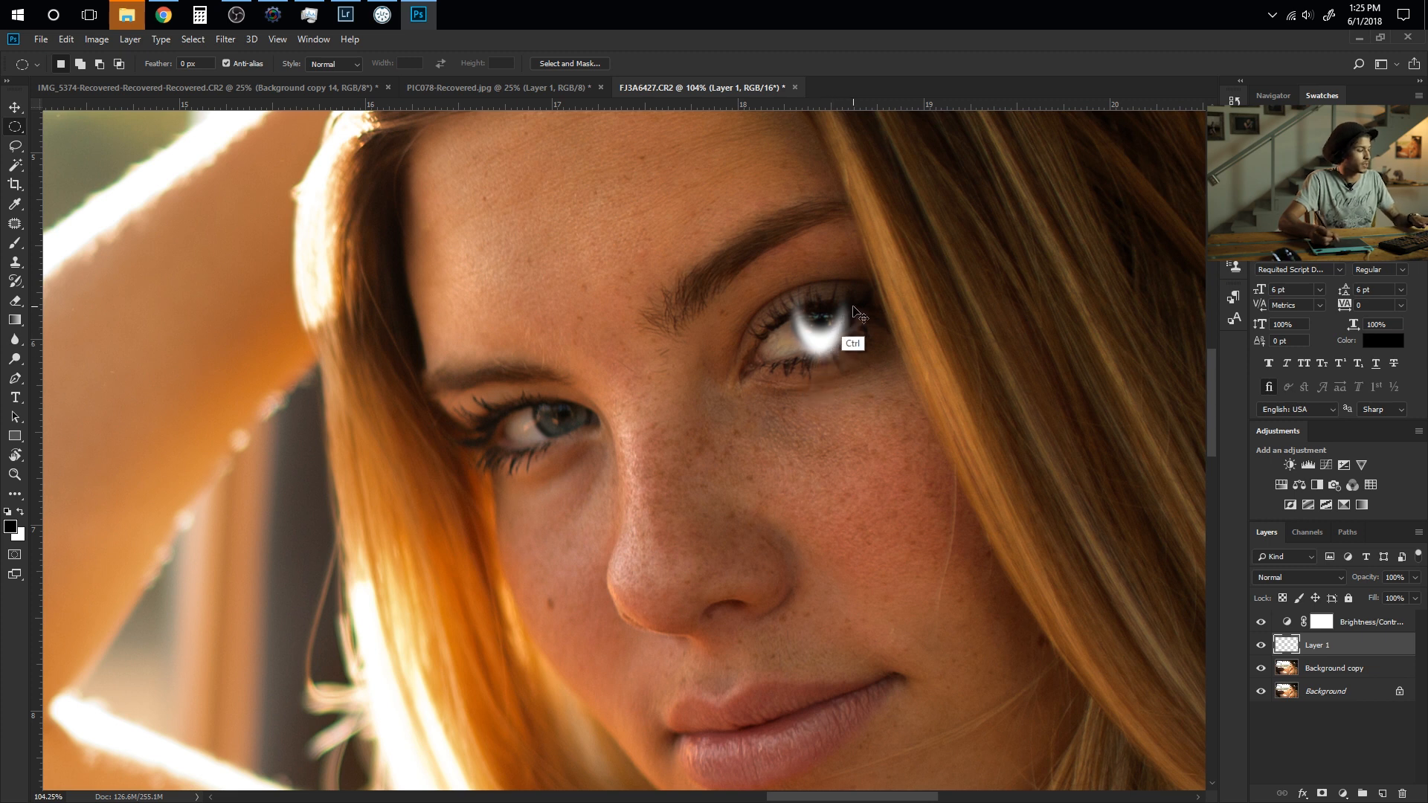
Free-transform the white glow, shrinking it to fit within the upper-right iris
key(Ctrl+t)
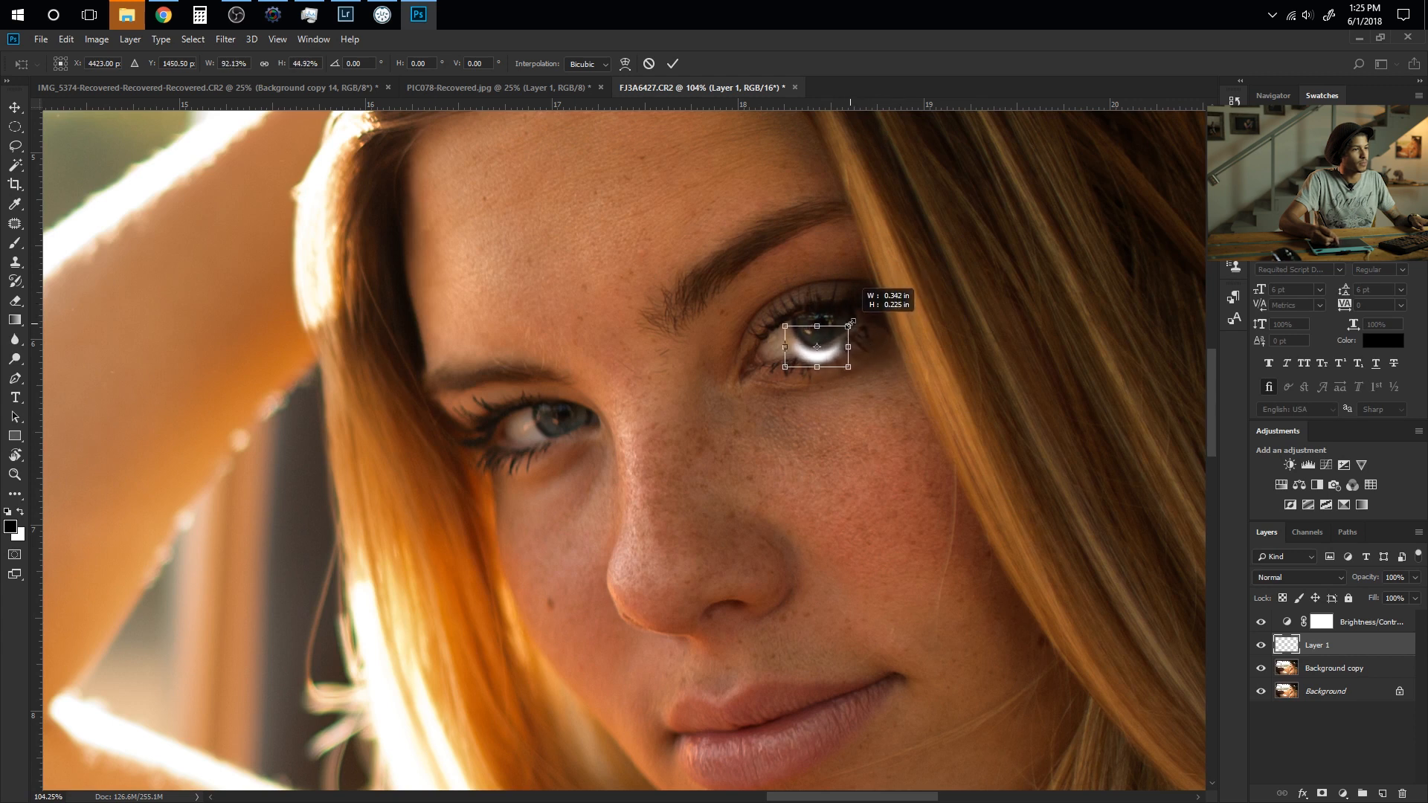
drag(851, 324, 828, 363)
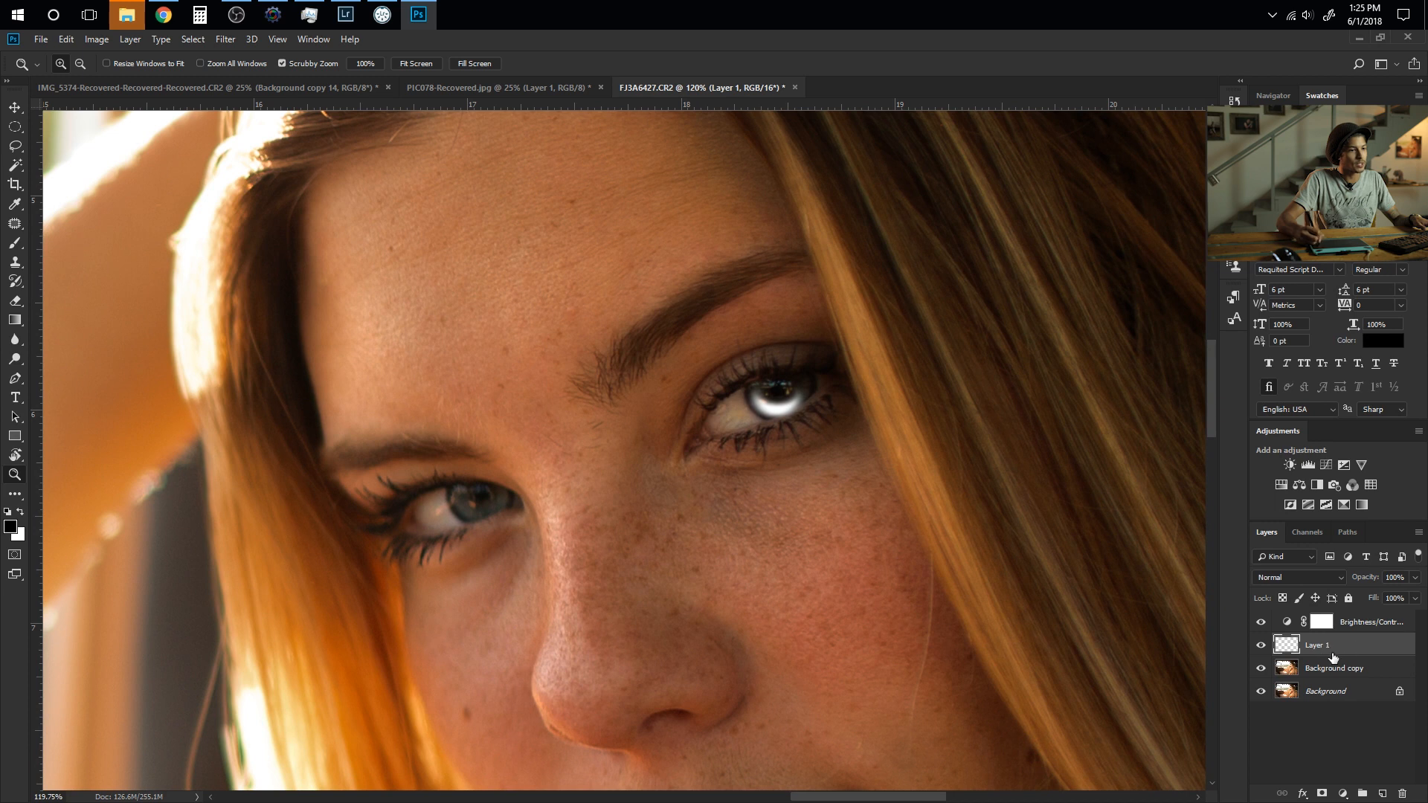
Set Layer 1's blending mode to Overlay so the glow brightens the iris
click(1298, 577)
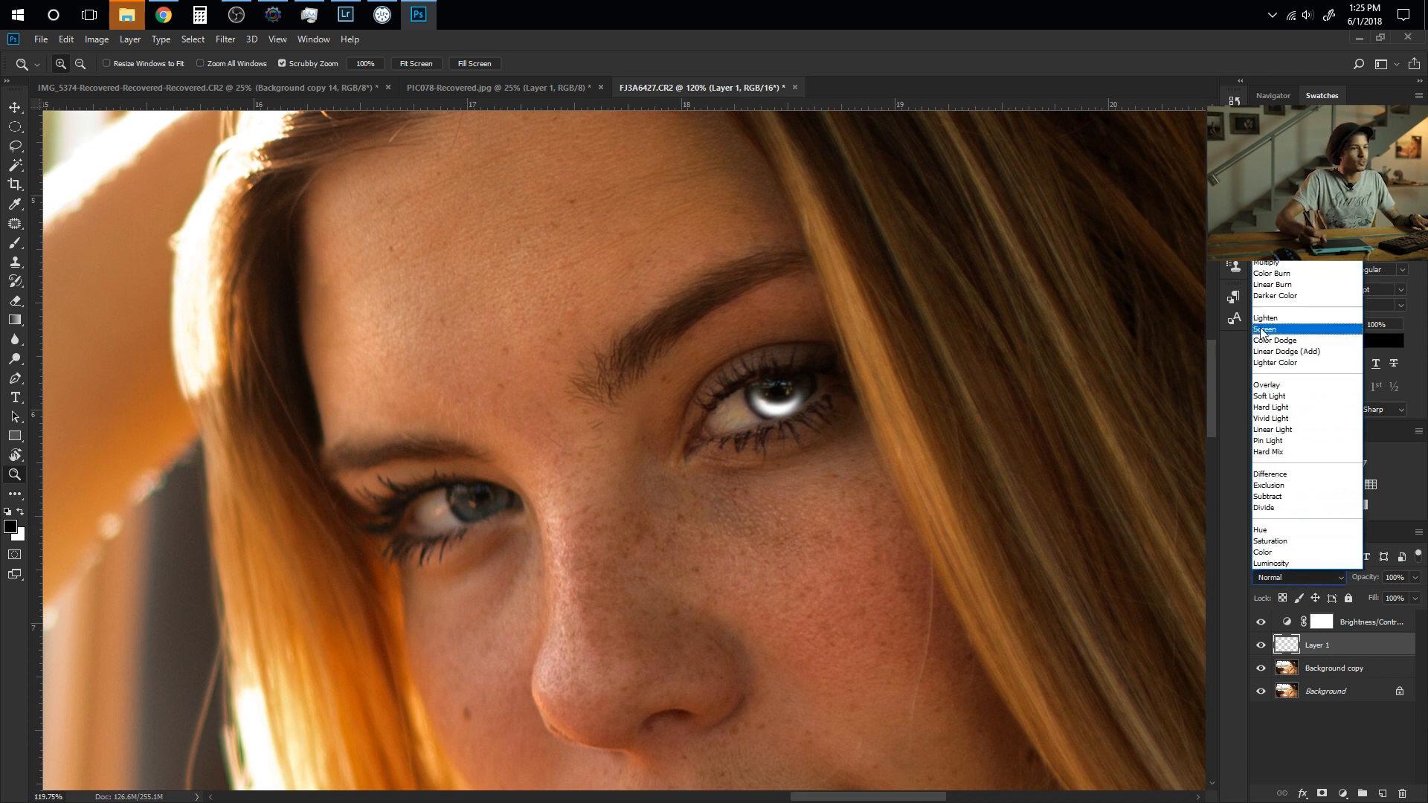
mouse_move(1285, 351)
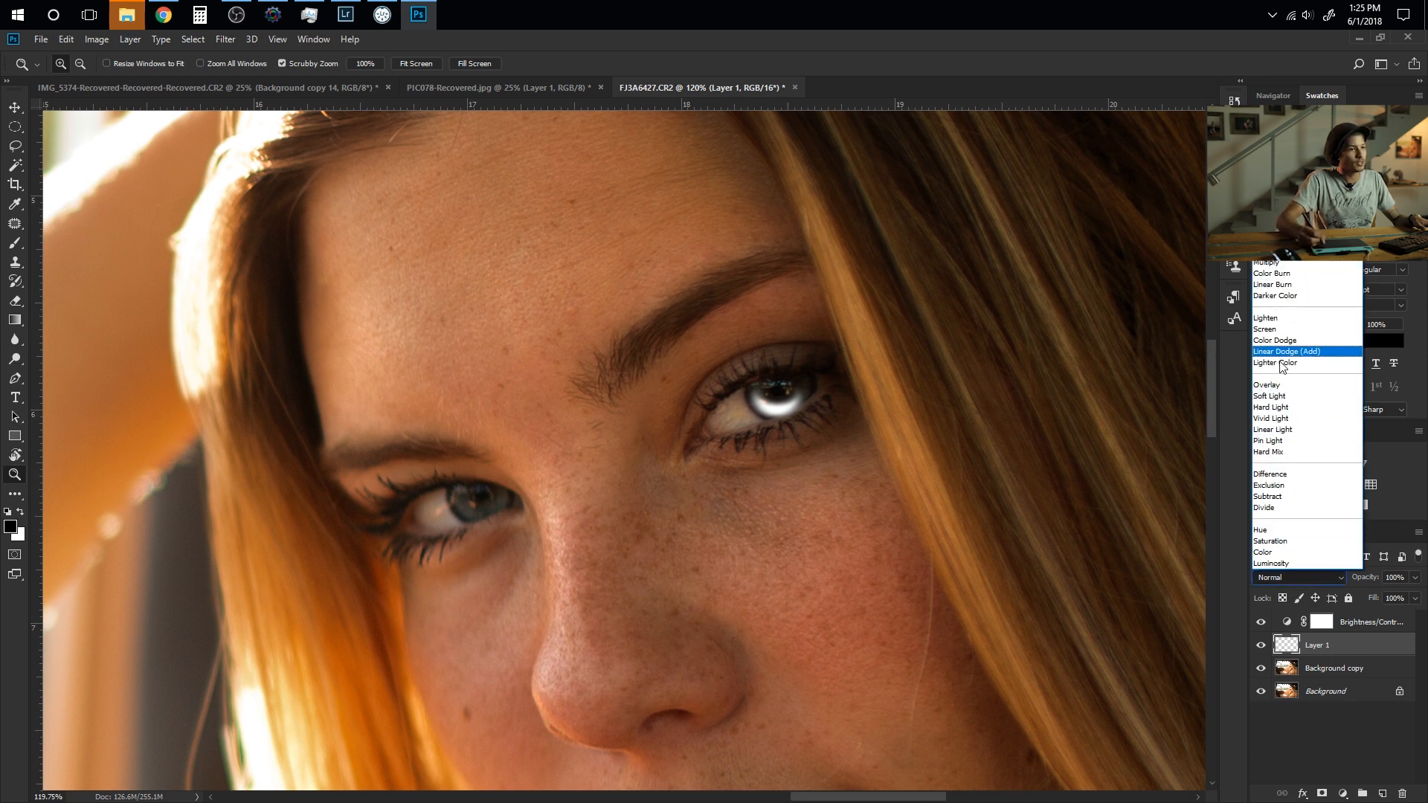
mouse_move(1282, 390)
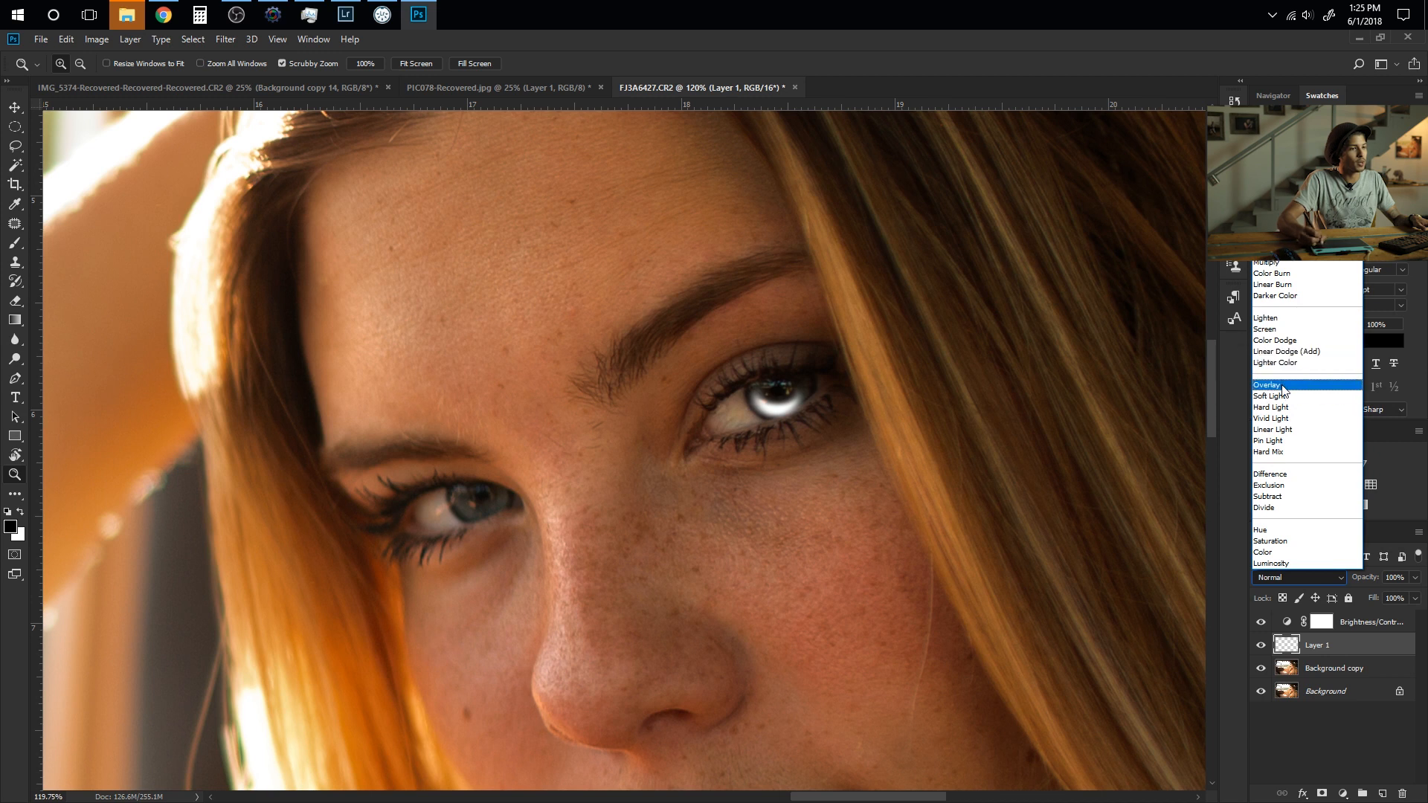
click(1282, 384)
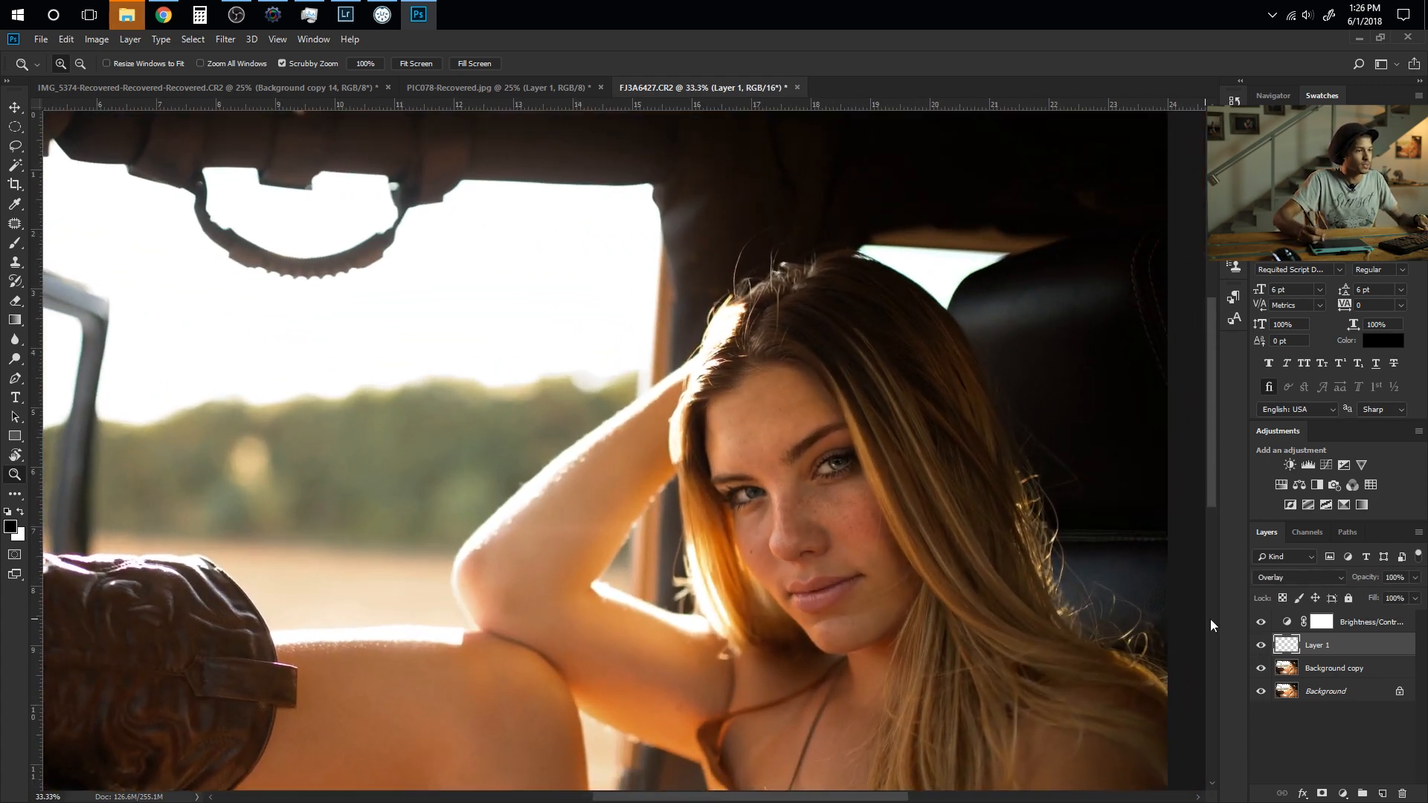
click(969, 425)
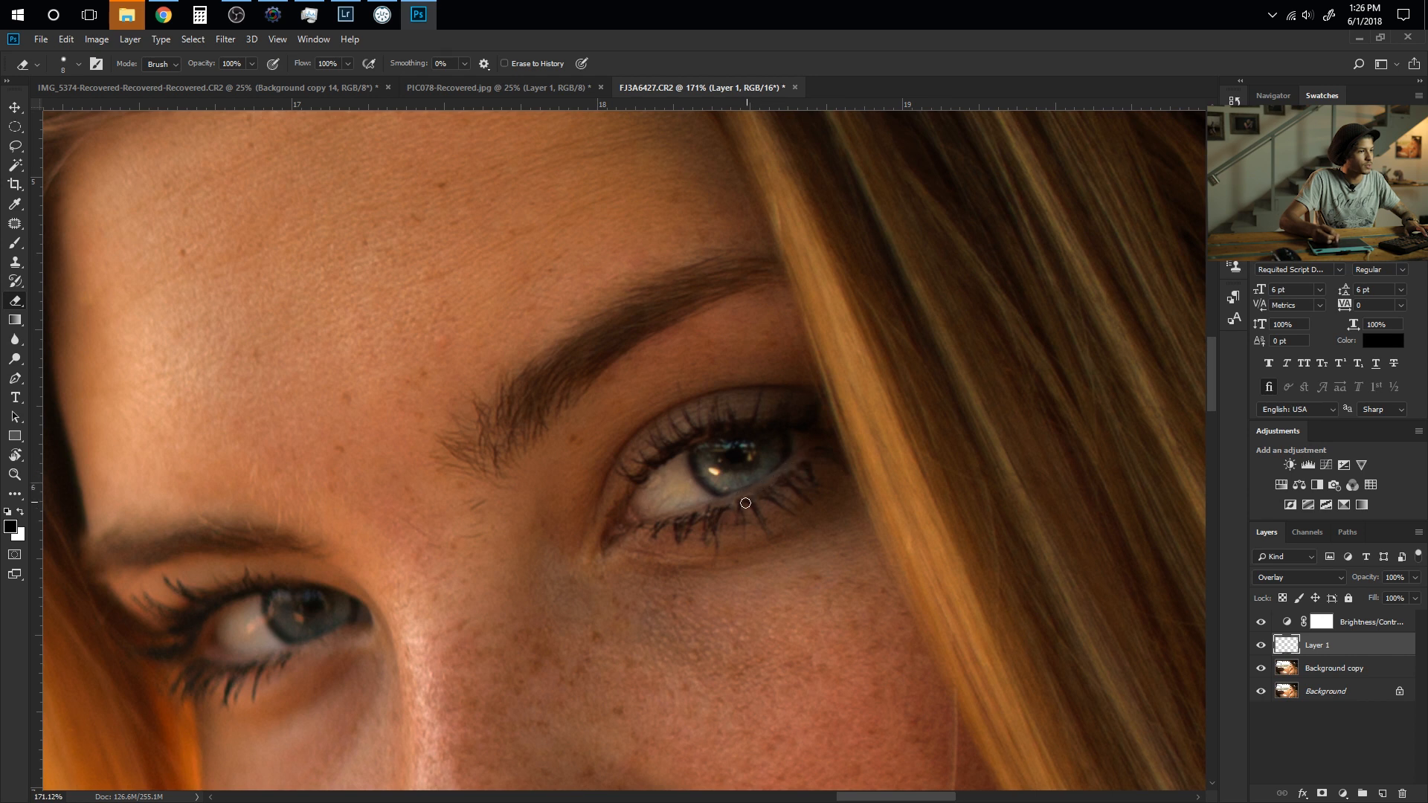
mouse_move(796, 485)
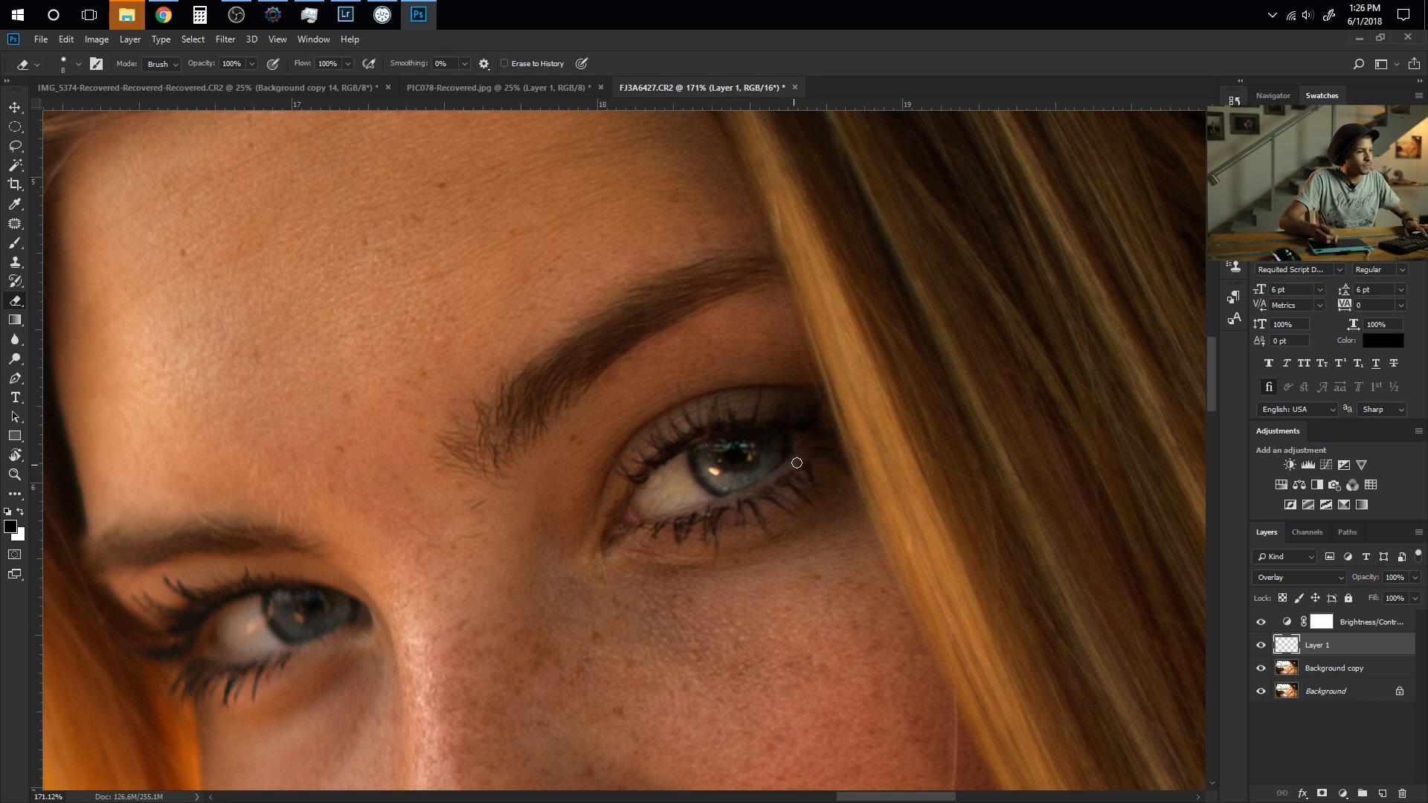
mouse_move(699, 544)
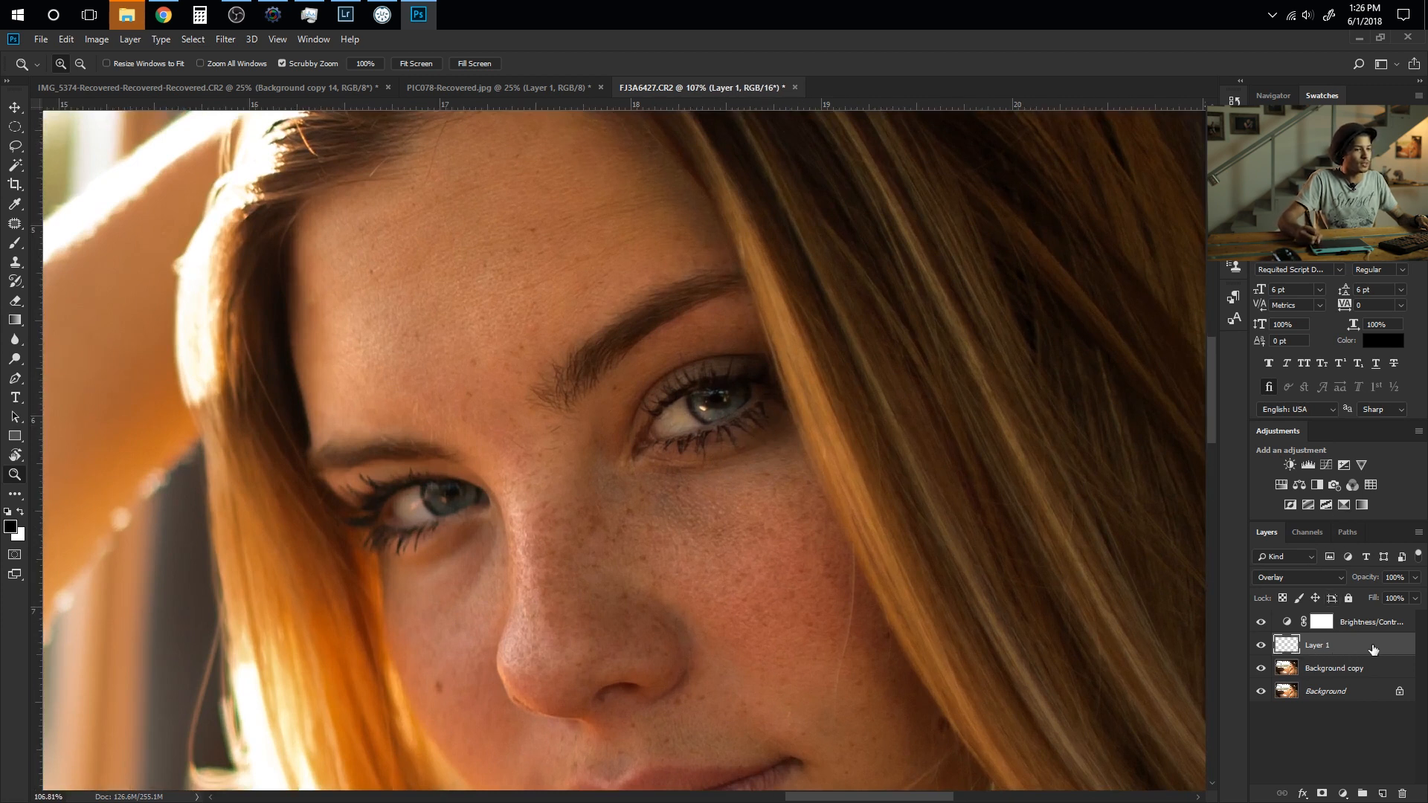
Erase the white glow's excess edges outside the upper-right iris on Layer 1
click(720, 428)
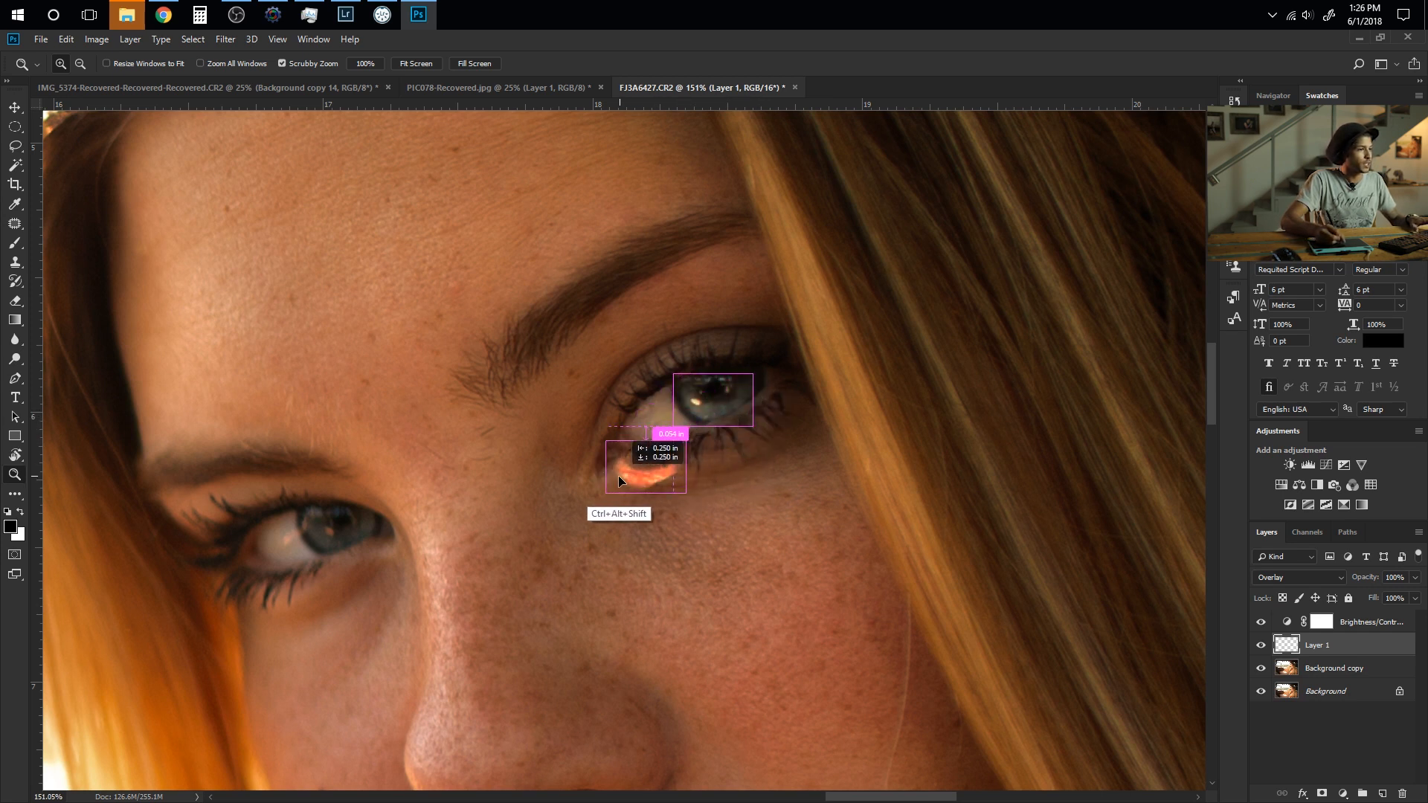
Duplicate the glow as Layer 1 copy and position it over the lower-left iris
drag(619, 480, 347, 561)
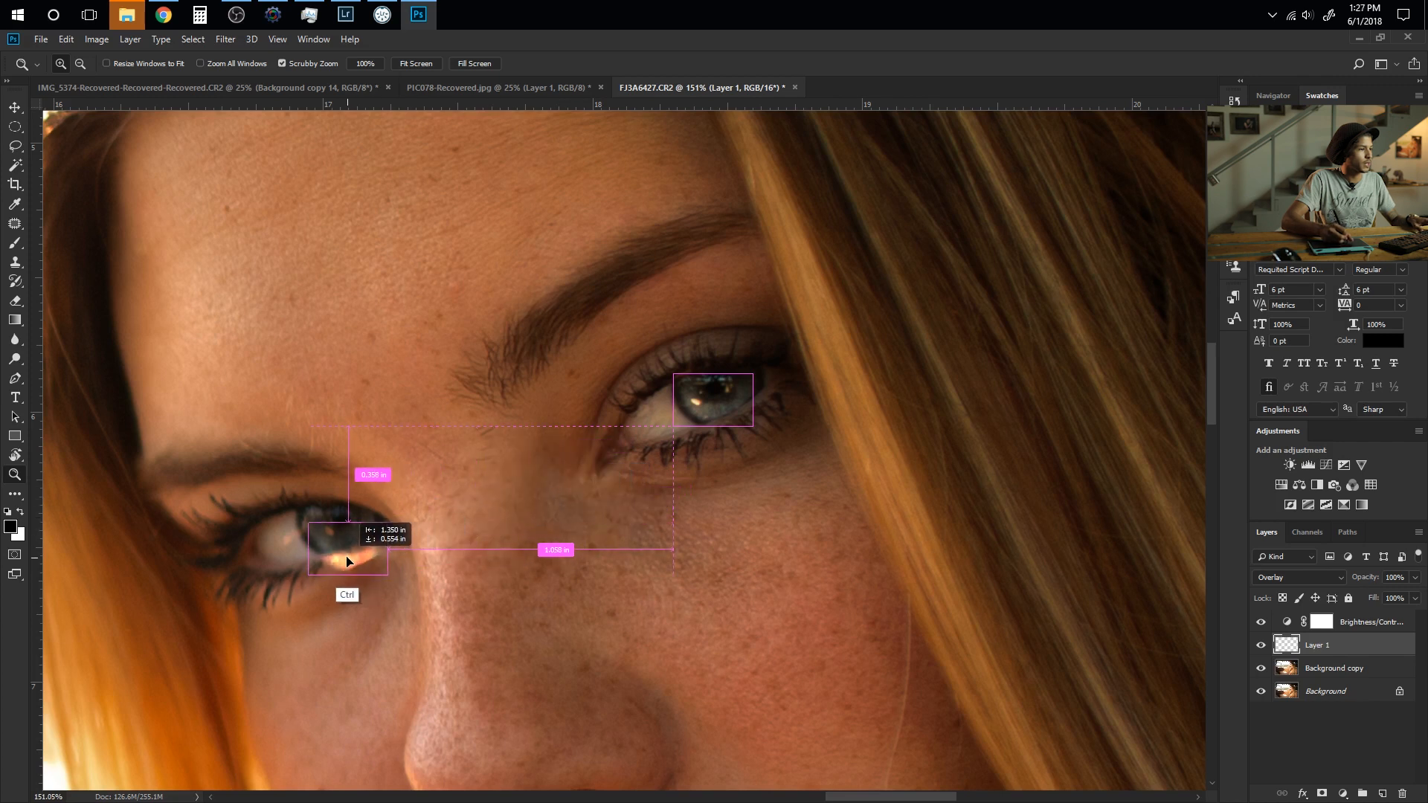
drag(348, 561, 335, 546)
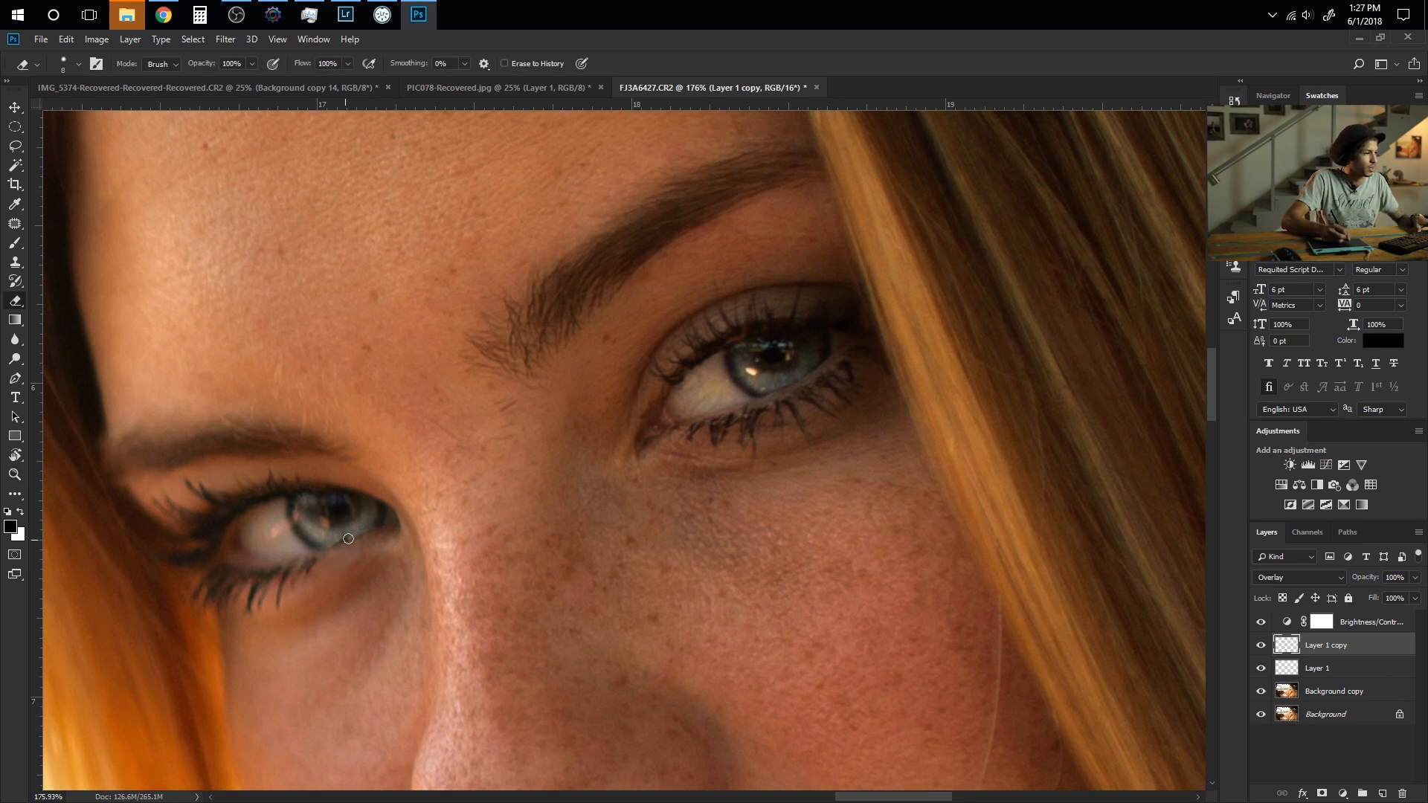
mouse_move(316, 690)
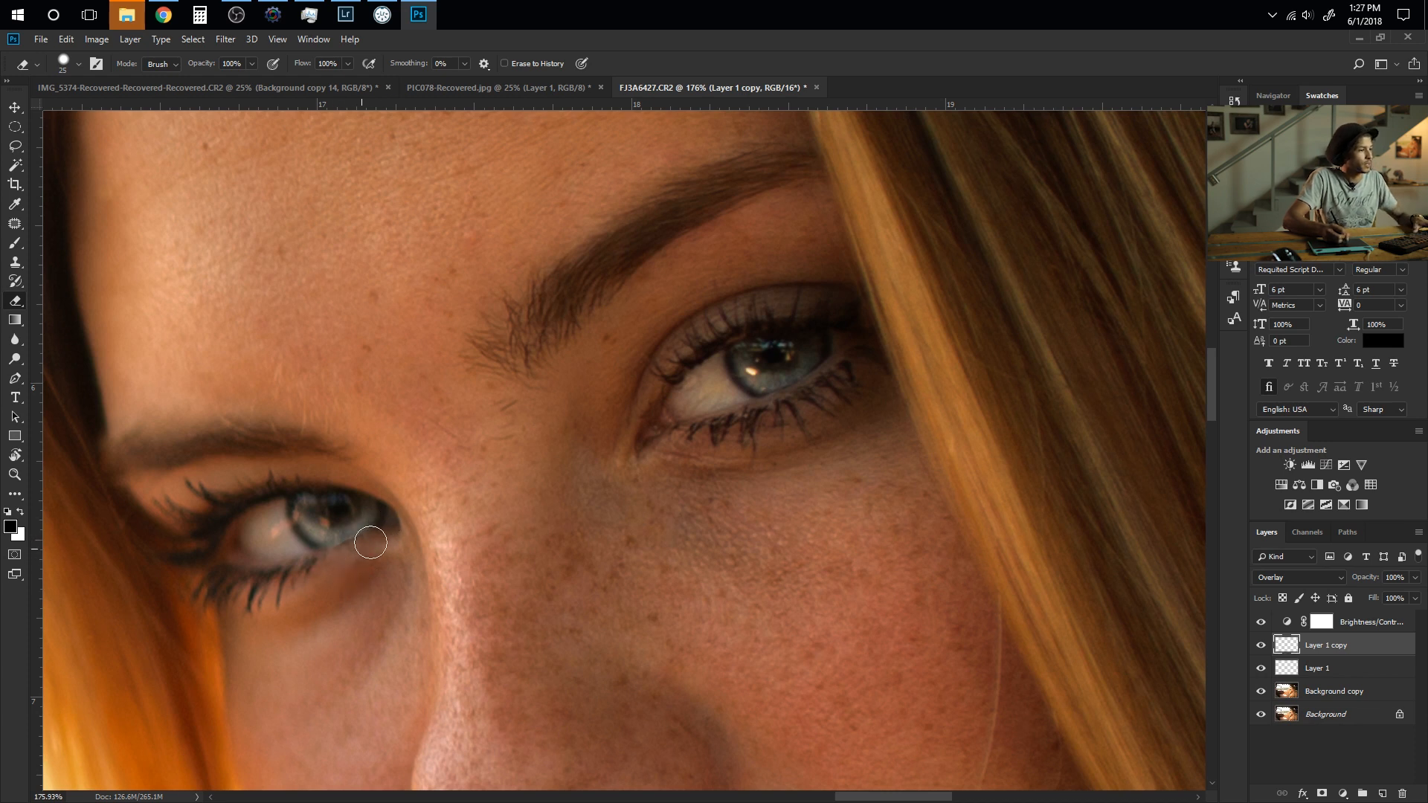
mouse_move(345, 556)
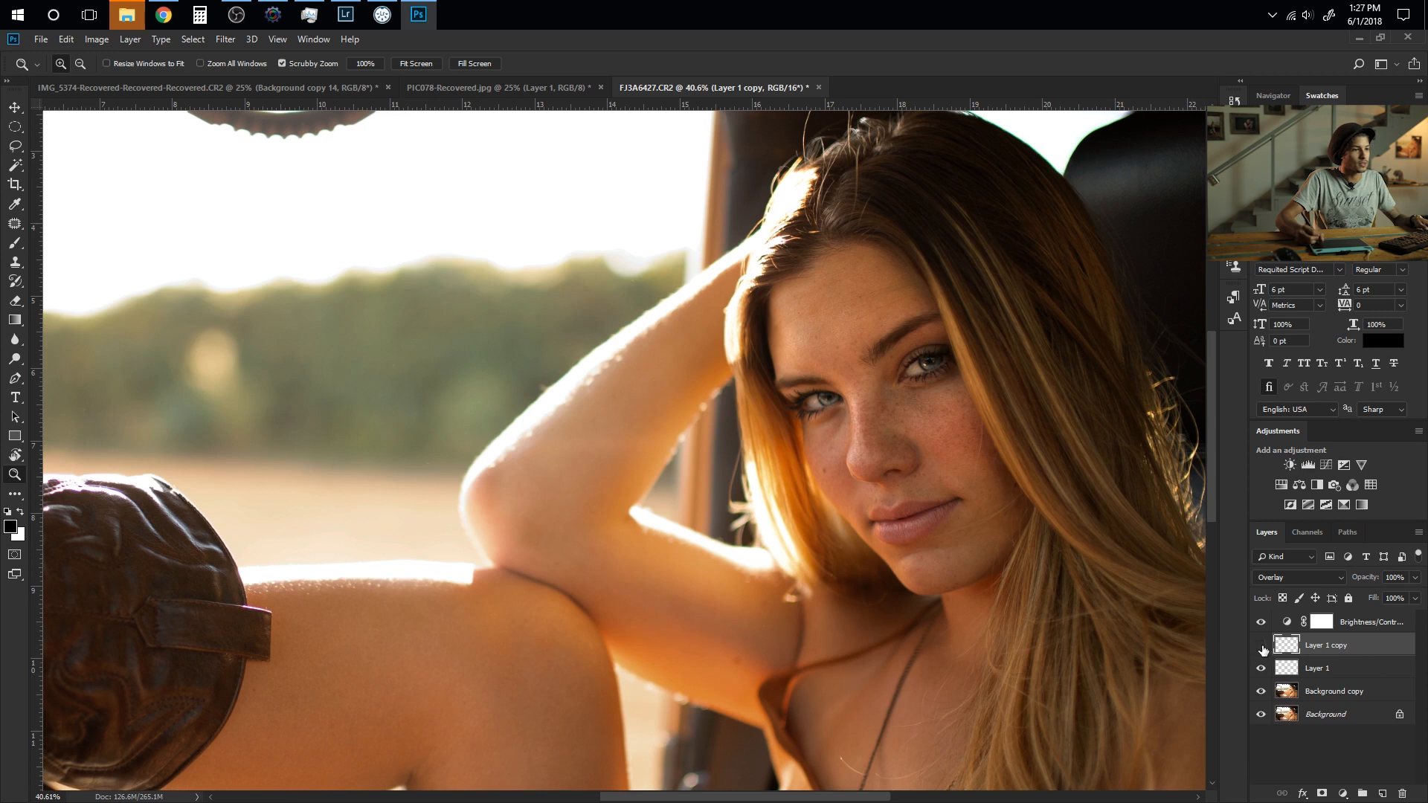
Reduce the glow layers' opacity, Layer 1 copy to 53%, and review the brightened eyes
click(1392, 577)
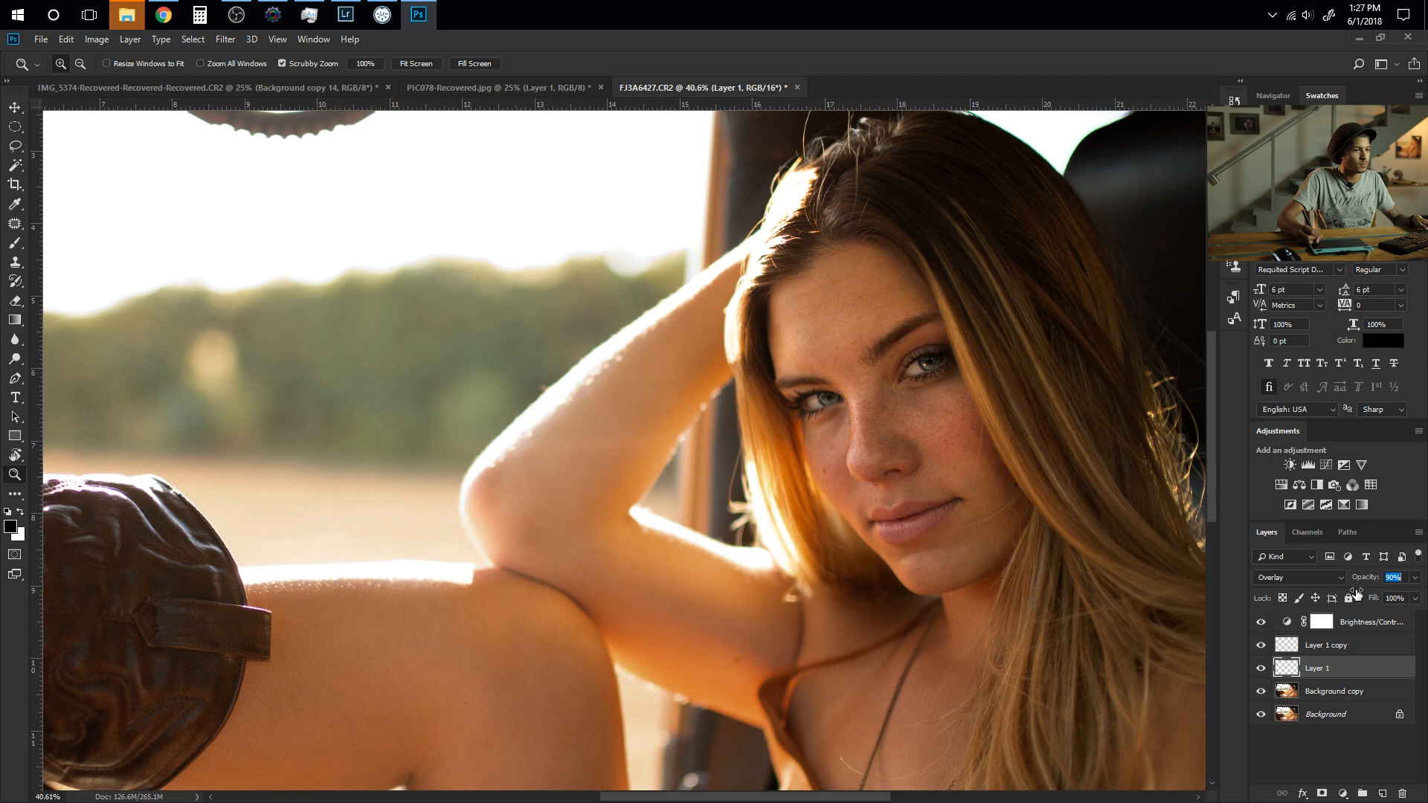
click(1325, 644)
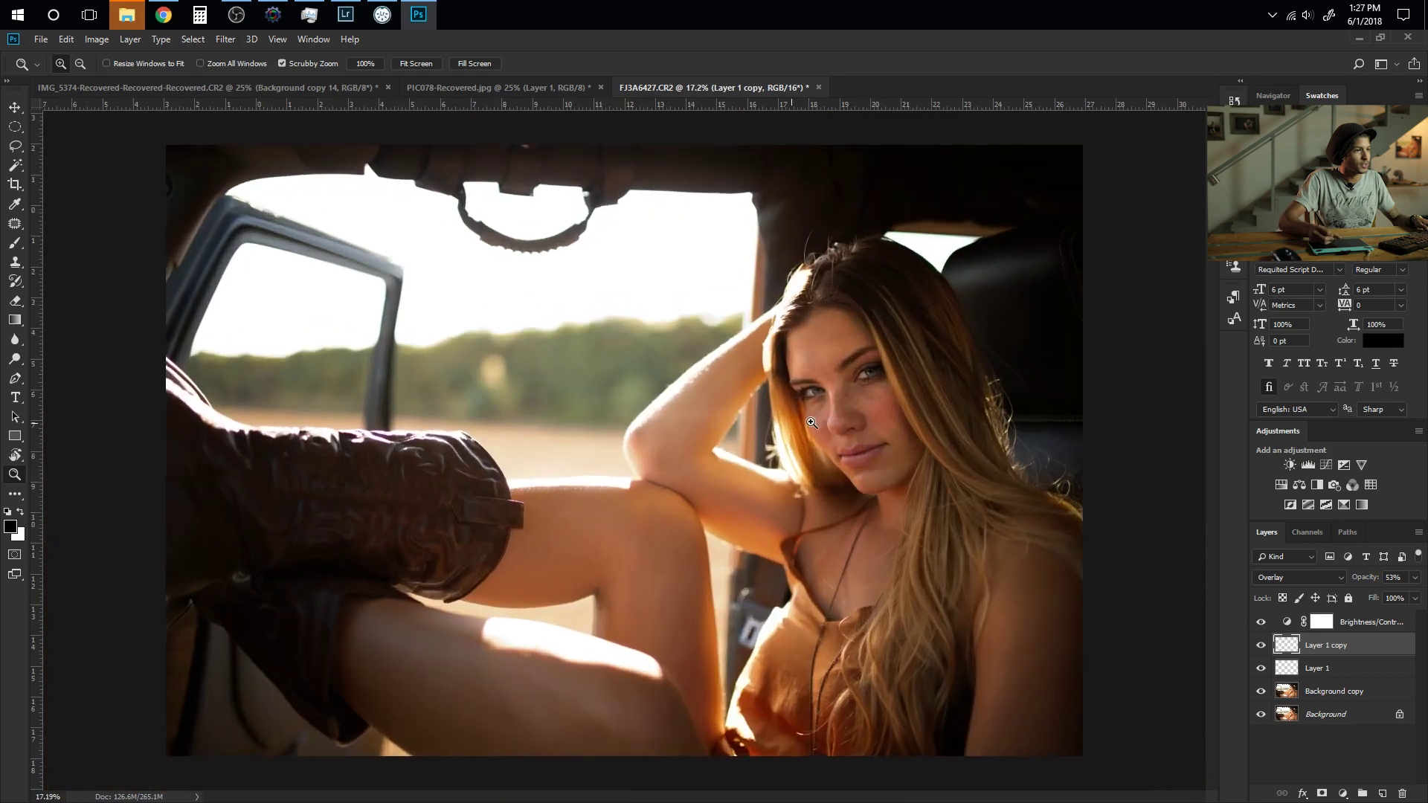
click(811, 422)
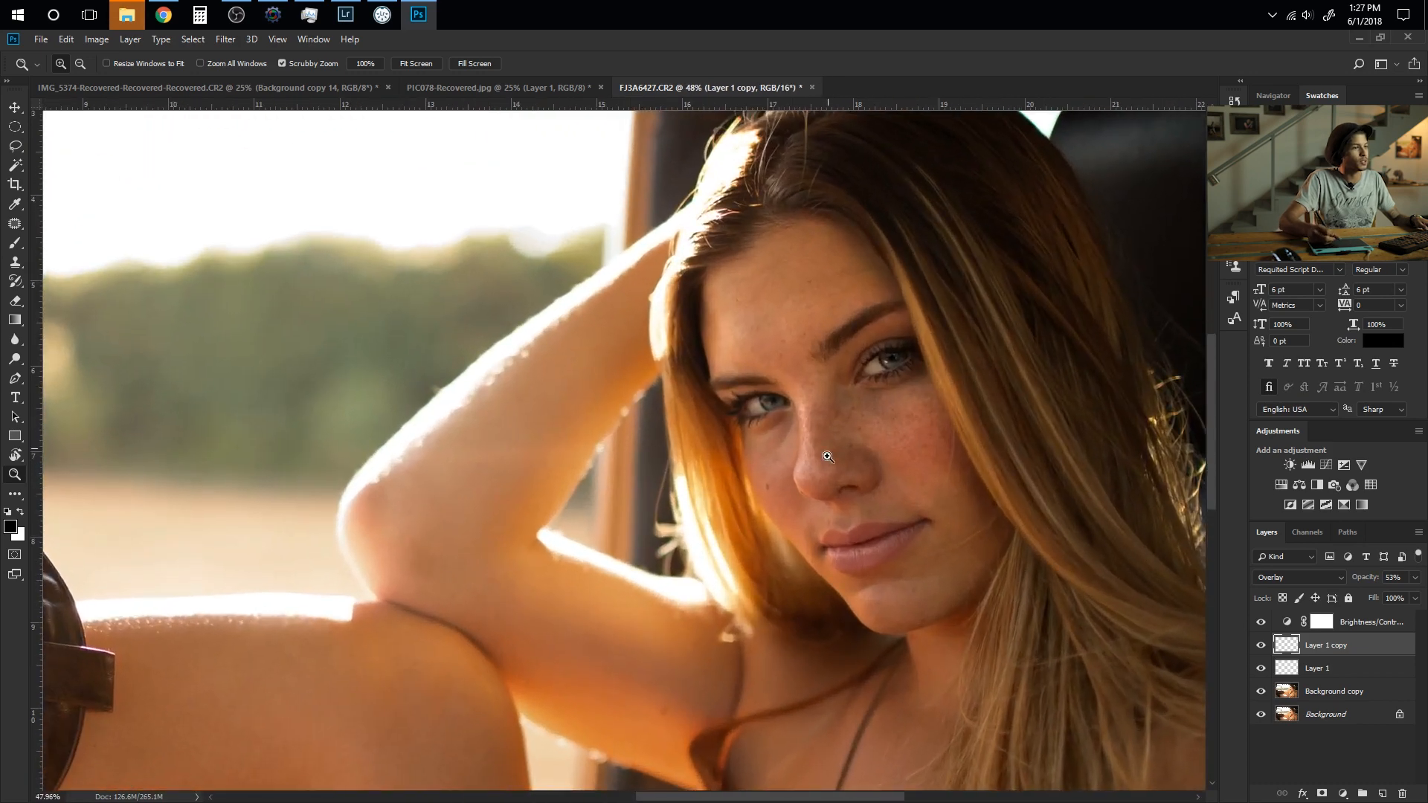